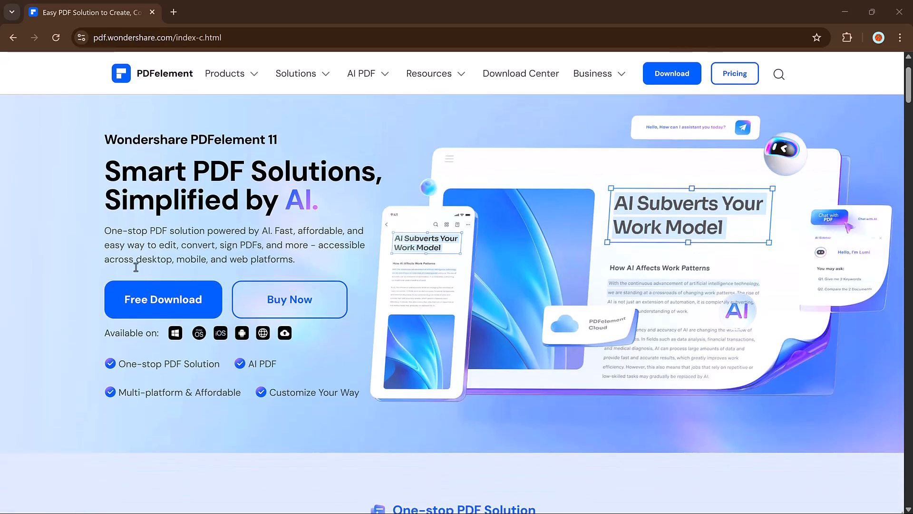
- Browse down the PDFelement homepage and view the Create PDF feature overview in the tools carousel
scroll(down, 3)
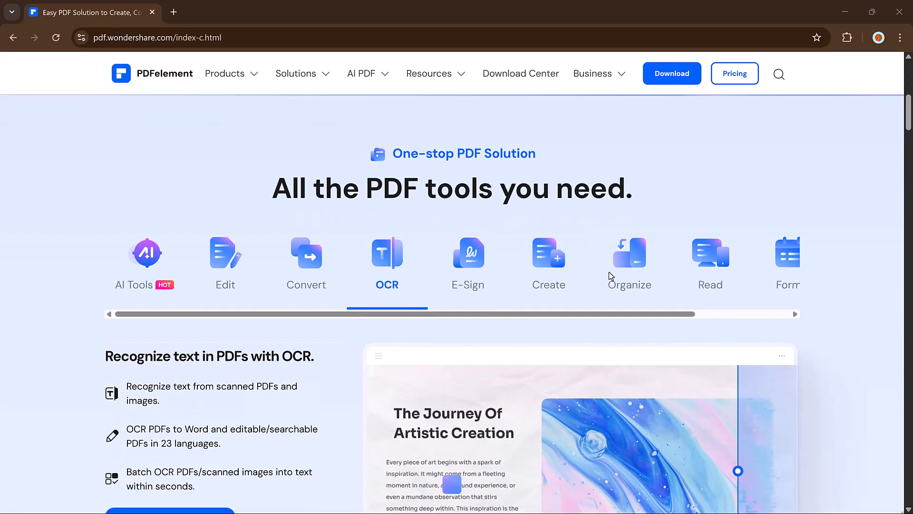
scroll(down, 3)
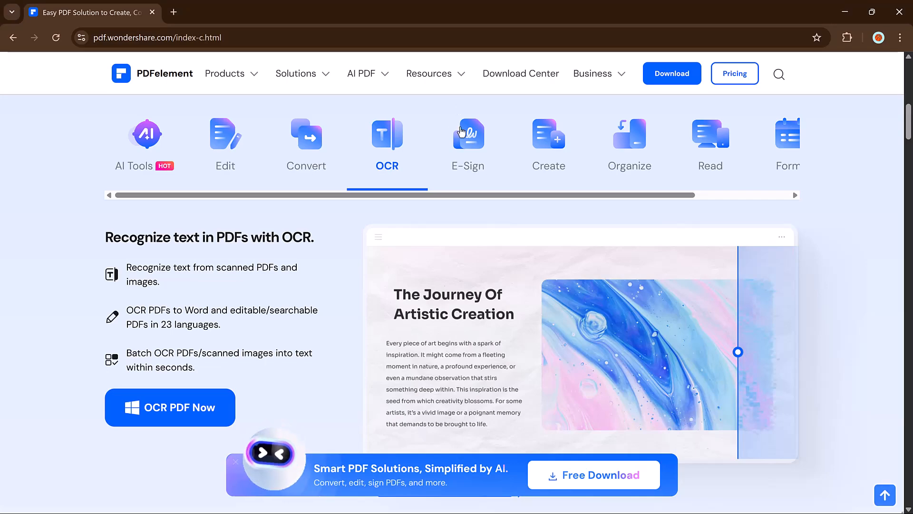
click(549, 134)
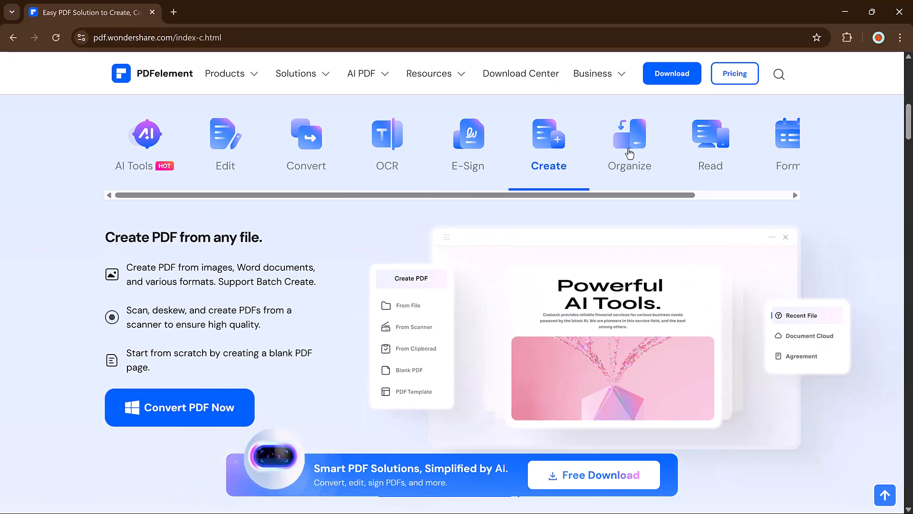
scroll(down, 3)
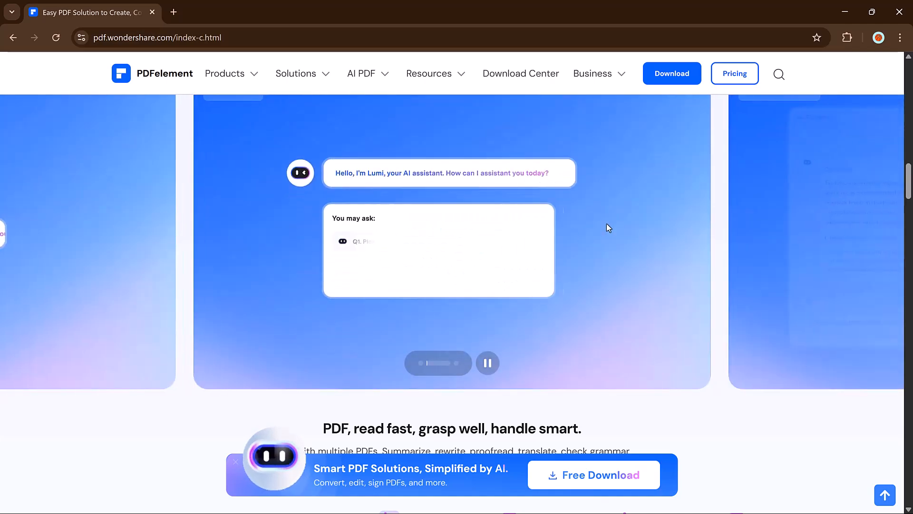
- Continue down through the AI, platform and tips sections to the closing download banner
scroll(down, 3)
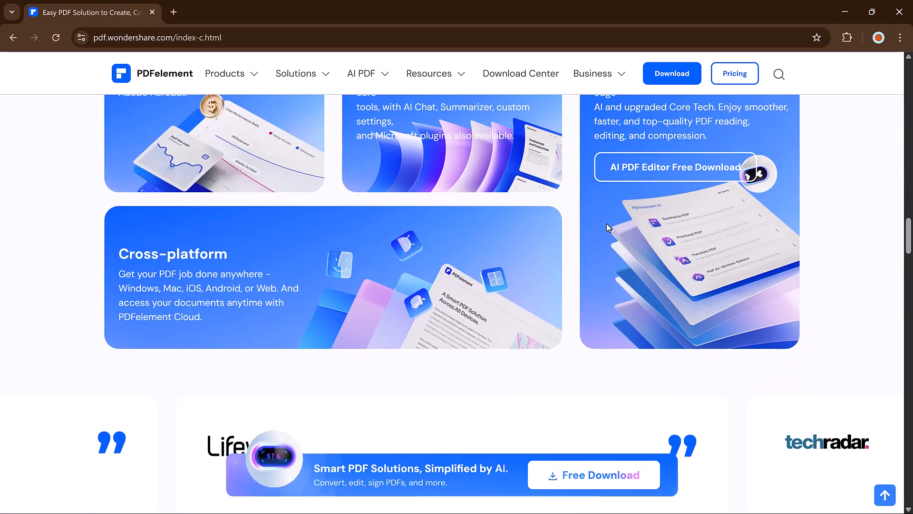
scroll(down, 3)
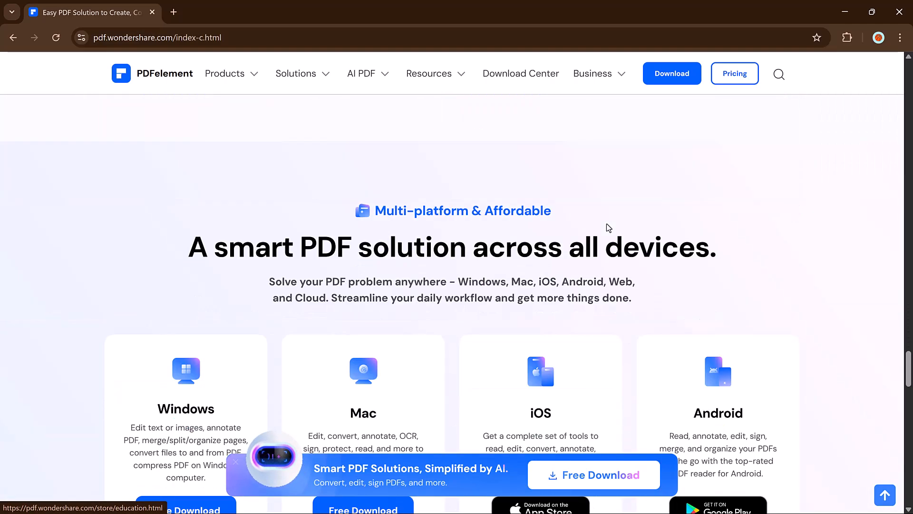
scroll(down, 3)
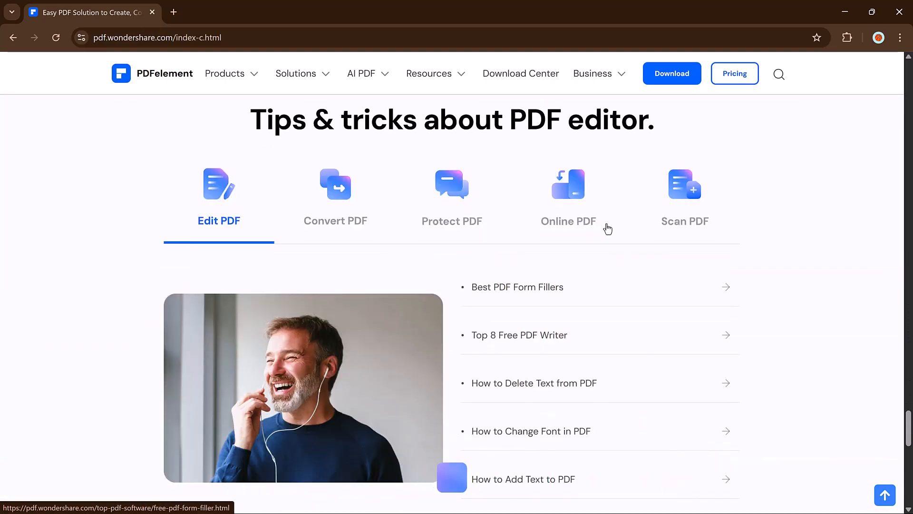
scroll(down, 3)
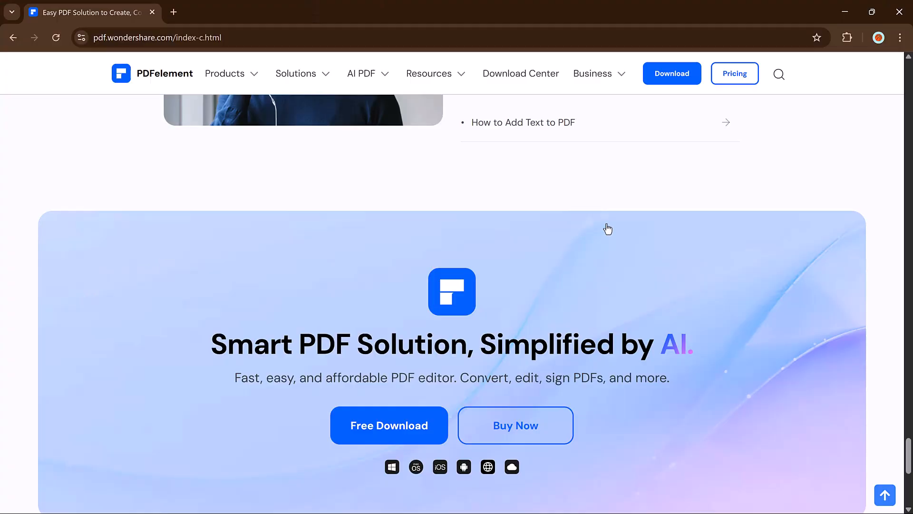
mouse_move(396, 425)
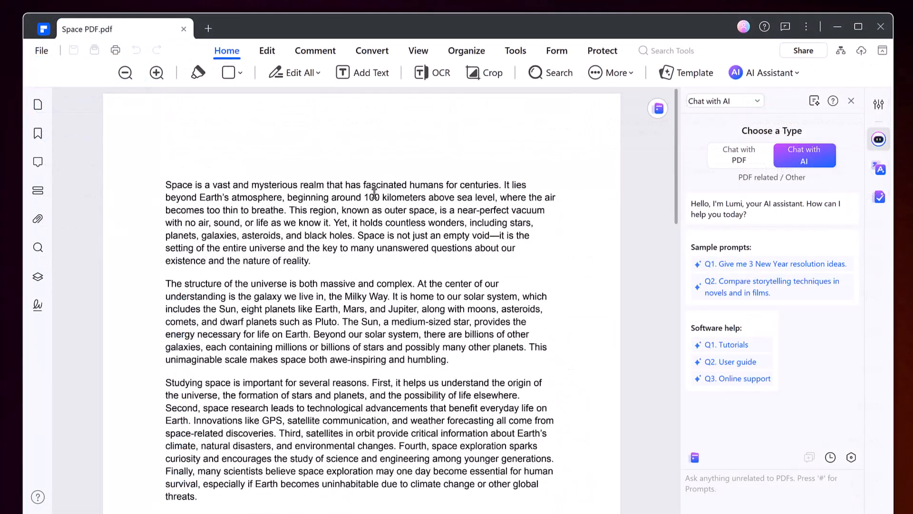
- Highlight the opening phrase of Space PDF, then start a handwritten signature from the Comment tools
click(198, 73)
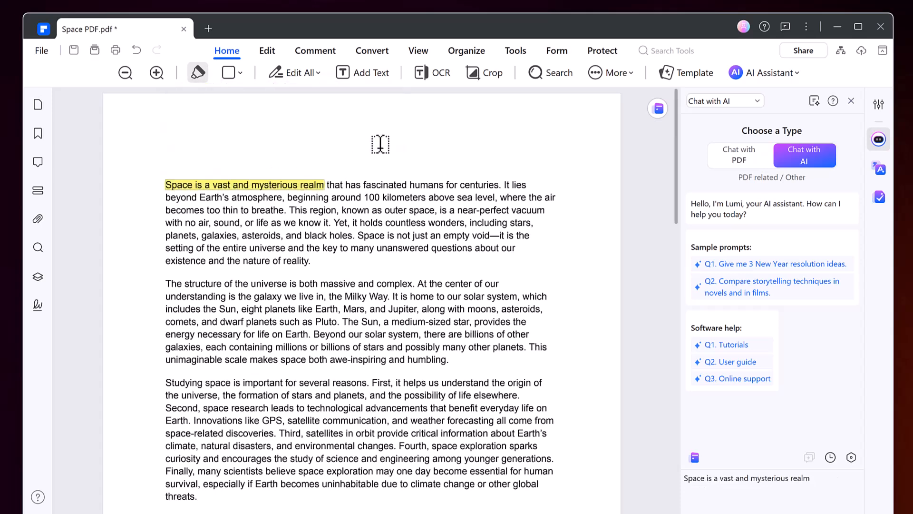
click(267, 50)
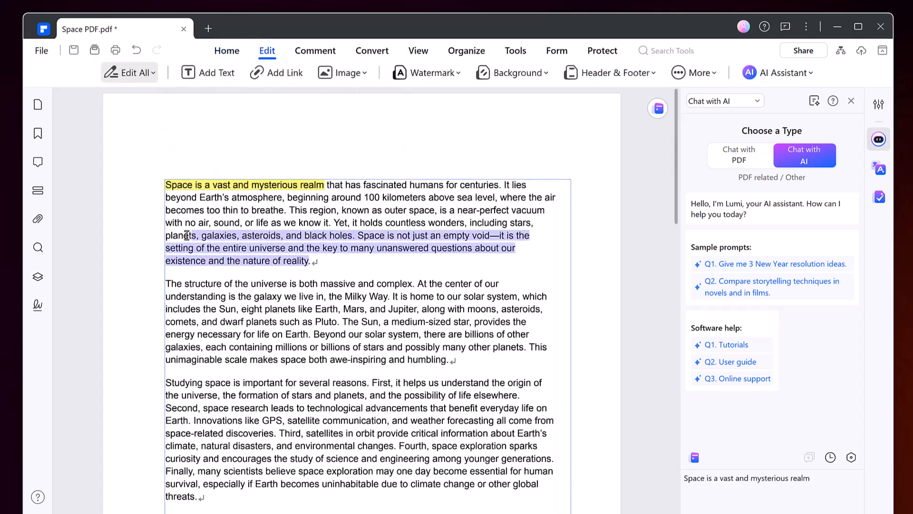
click(315, 50)
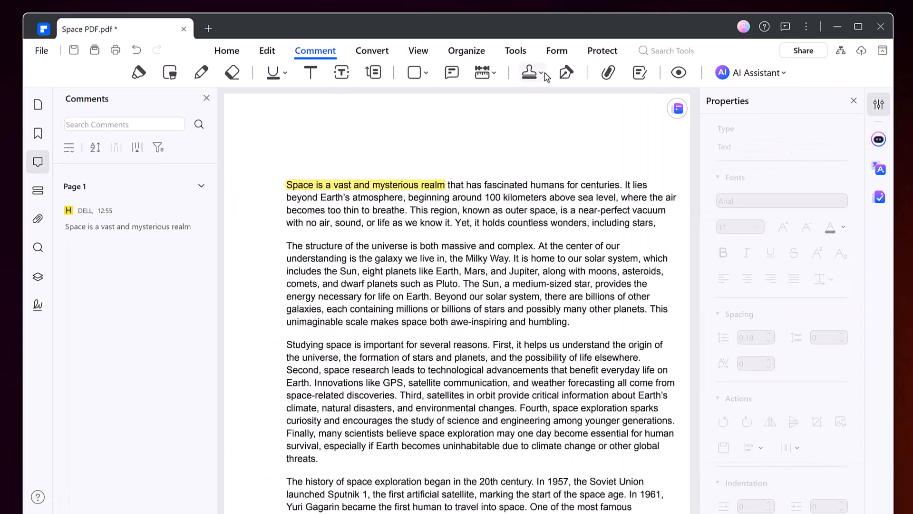
click(526, 72)
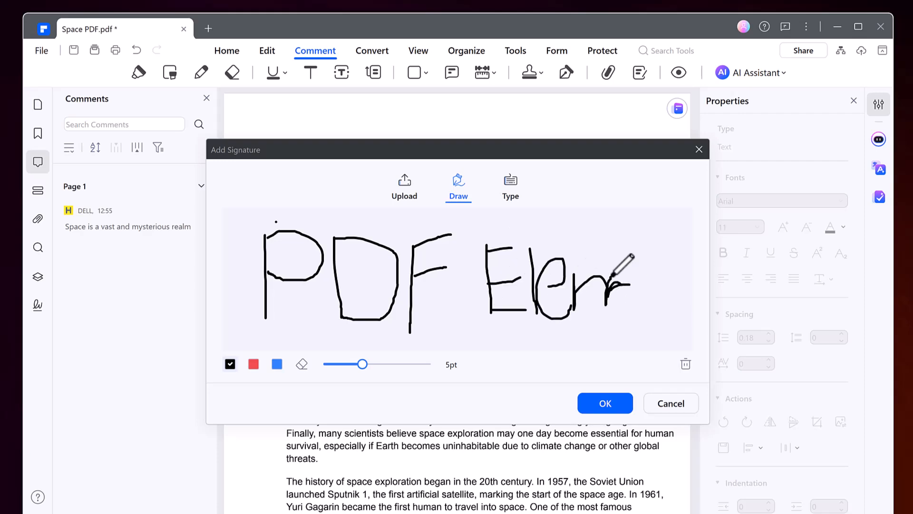
- Confirm the drawn PDF Element signature and place it over the third paragraph, returning to Home
click(605, 403)
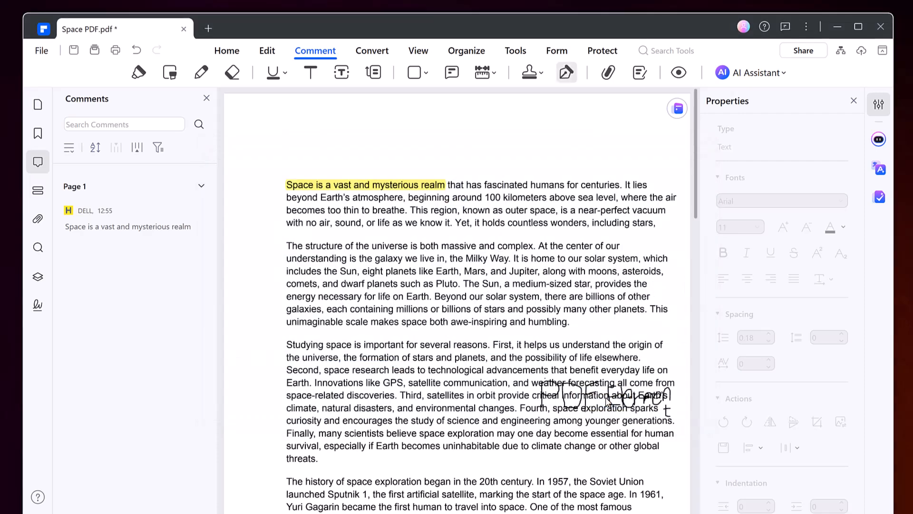
click(372, 50)
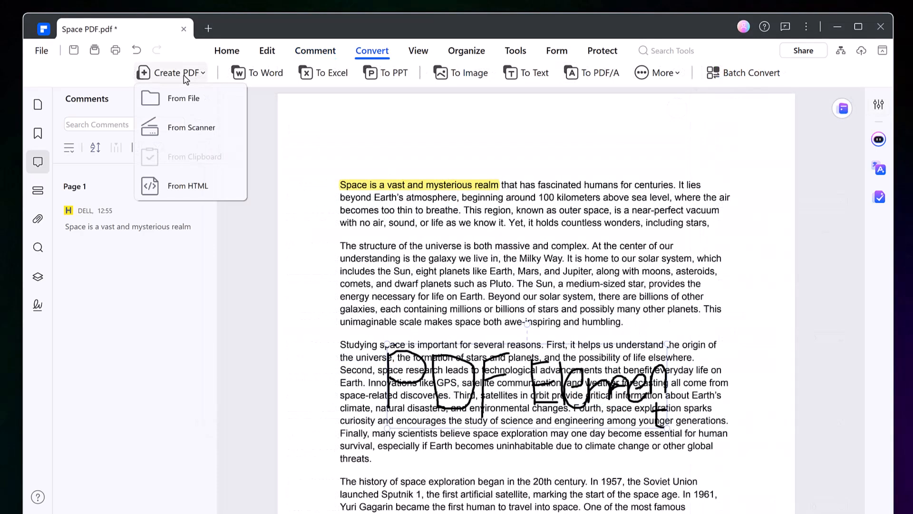
click(226, 51)
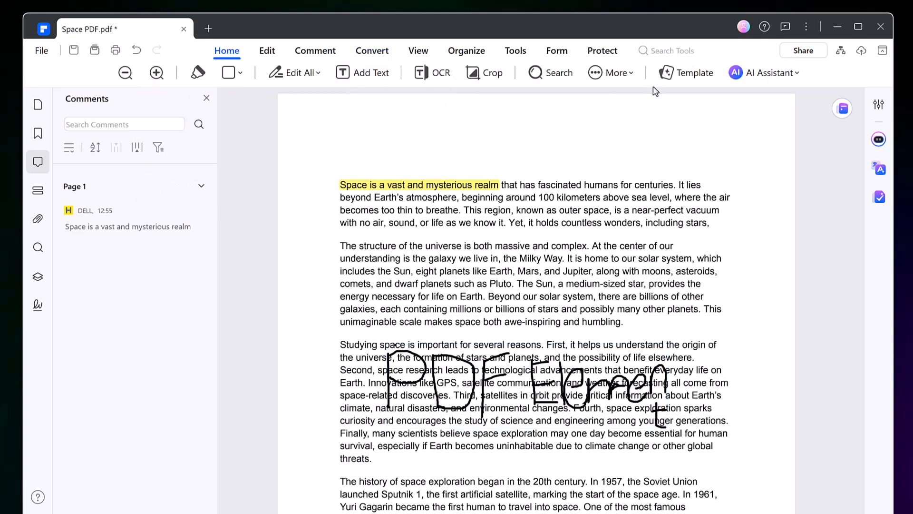
- Start an AI chat with the PDF and request a point-by-point summary of Space PDF
click(773, 73)
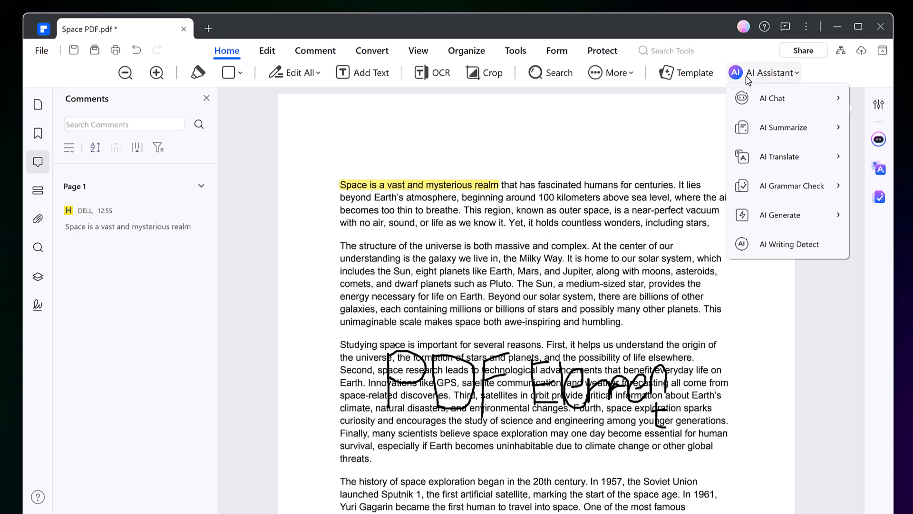
mouse_move(781, 93)
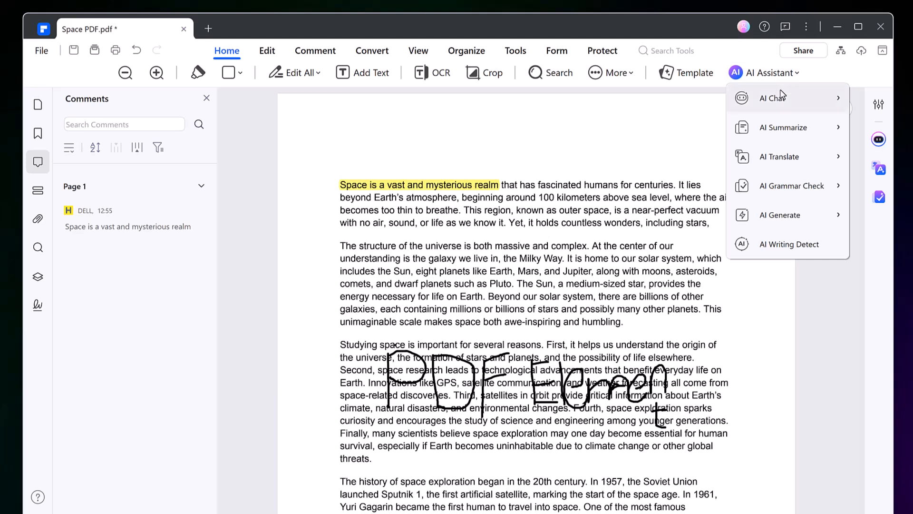
click(773, 98)
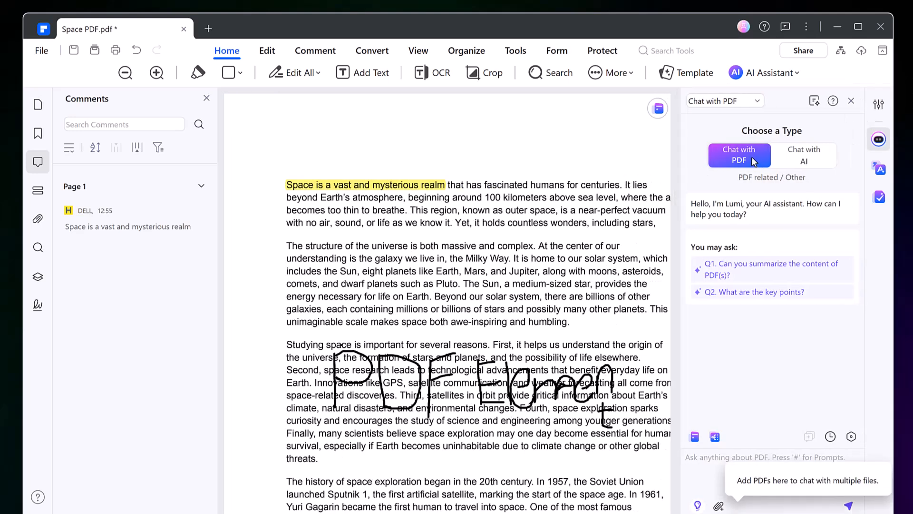
click(756, 292)
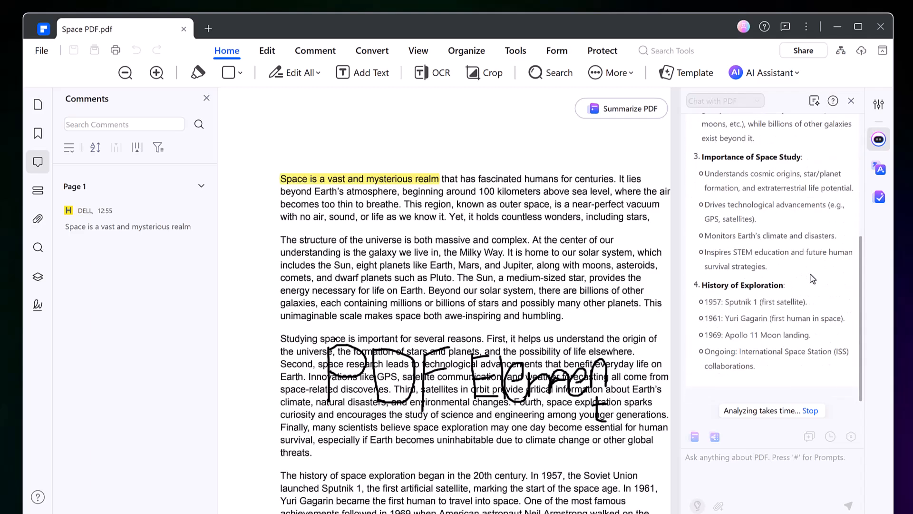
scroll(down, 3)
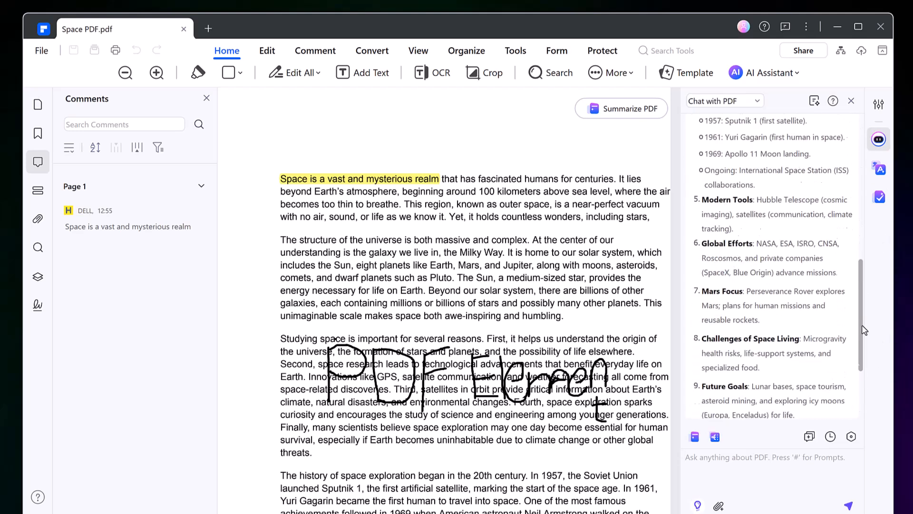
- Run Summarize Current PDF and read through the overview with suggested follow-up questions
click(773, 73)
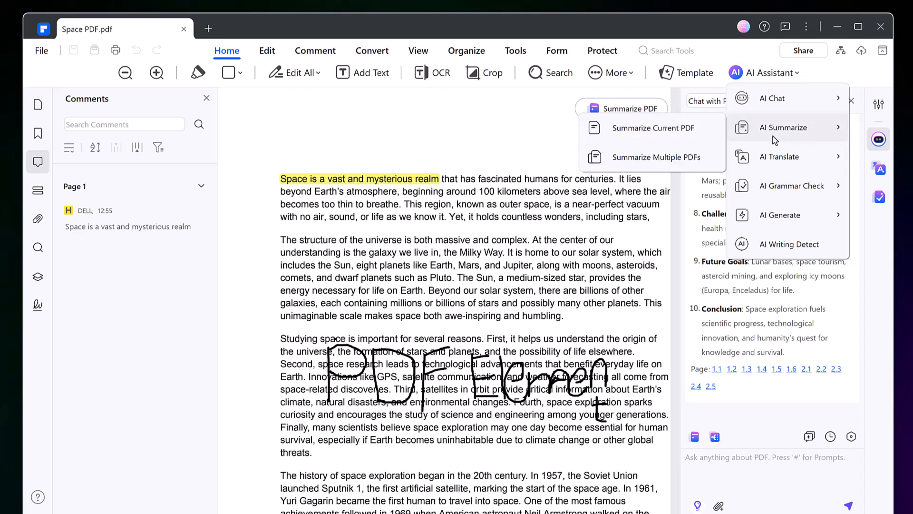
click(652, 128)
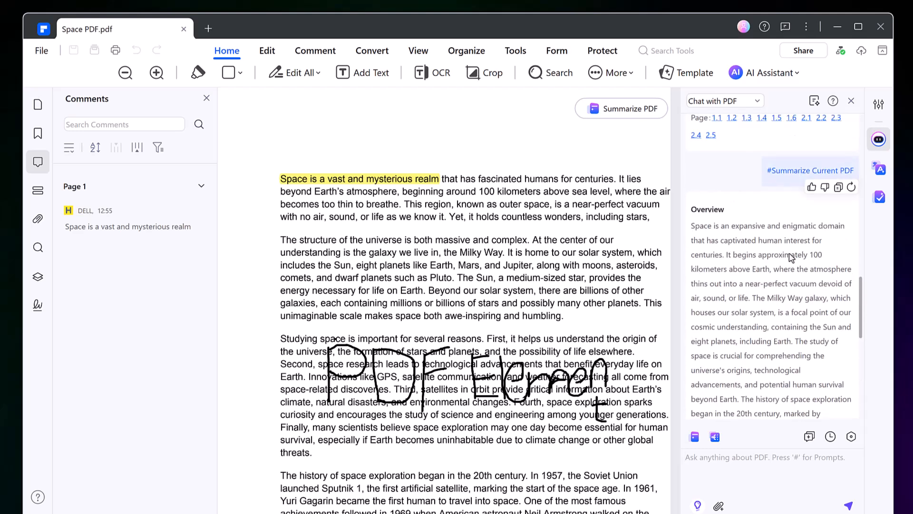
scroll(down, 3)
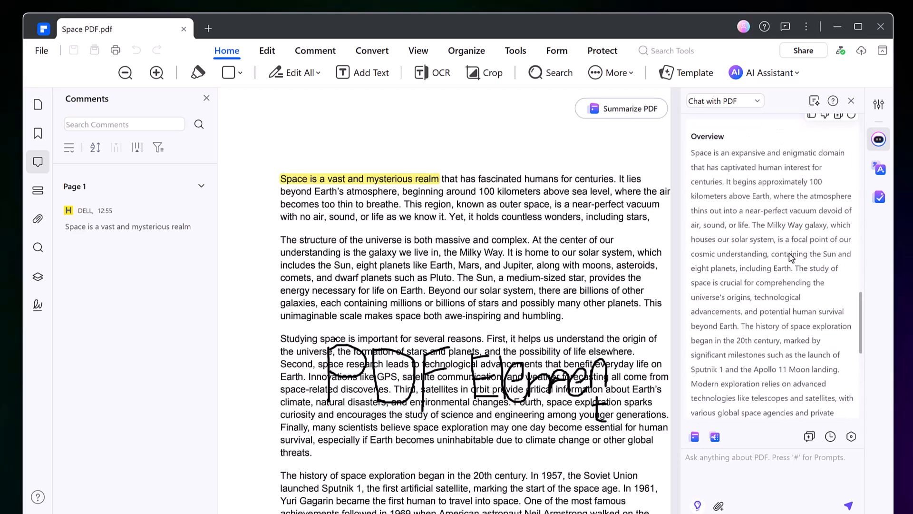
scroll(down, 3)
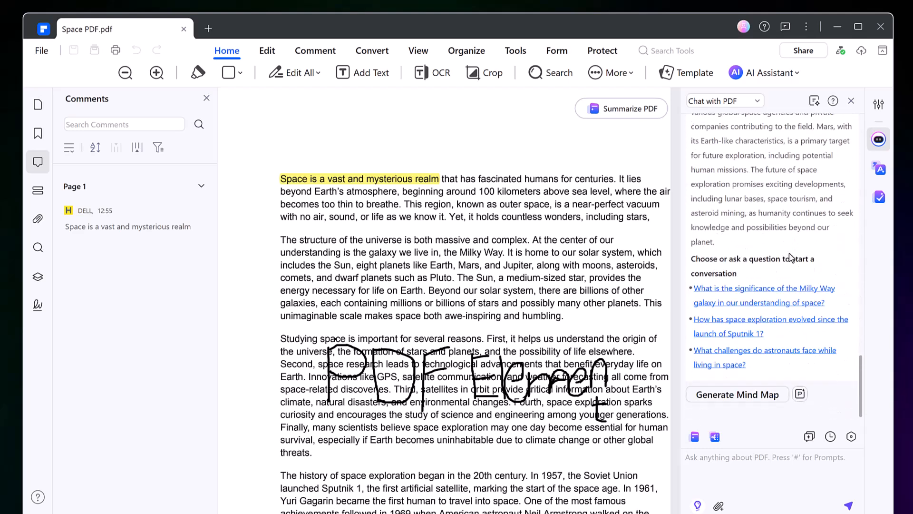
- Translate Space PDF into Italian with AI Translate, producing Space PDF_Translate.pdf
click(773, 73)
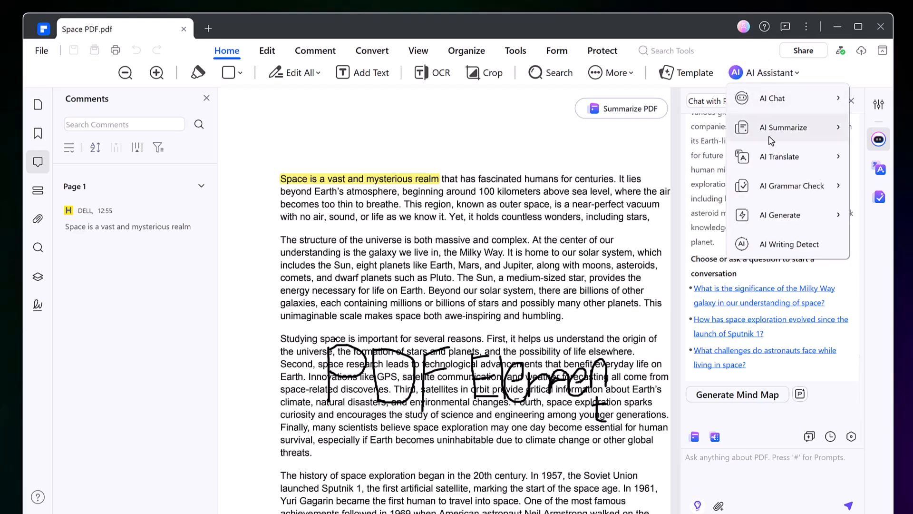
mouse_move(779, 156)
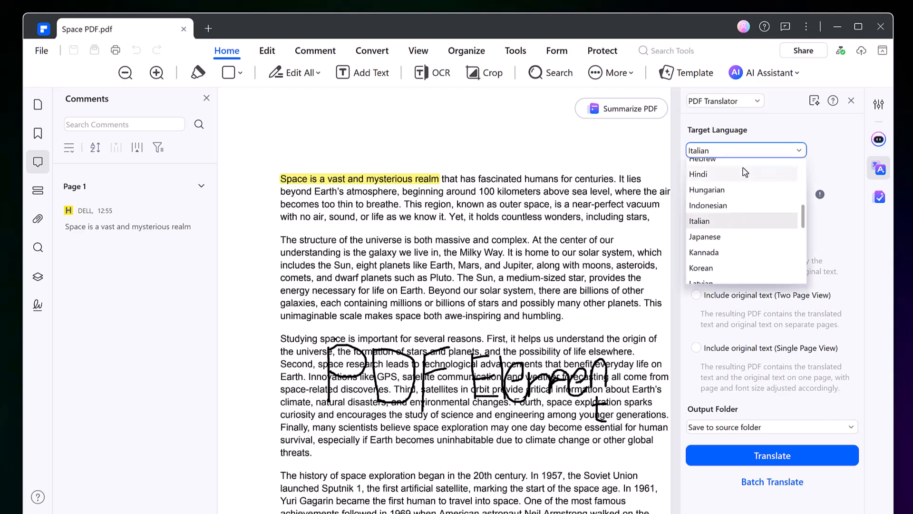
scroll(down, 3)
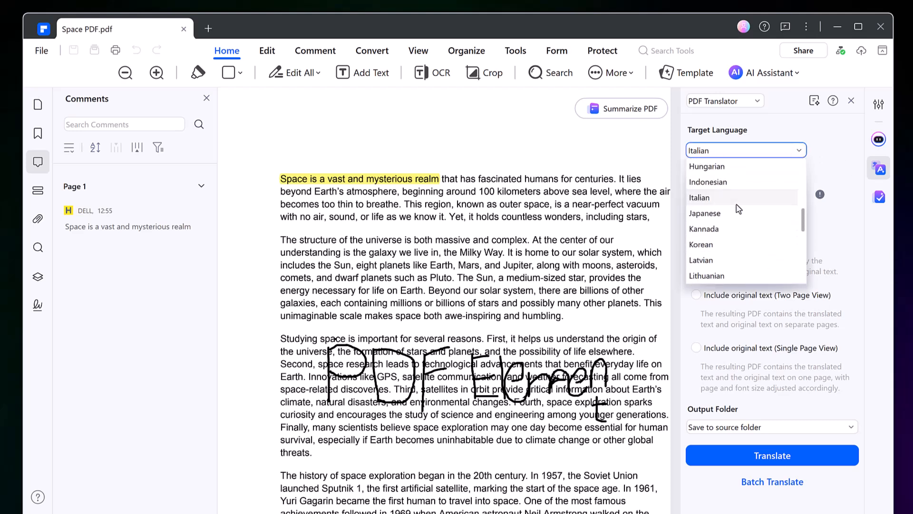
click(699, 198)
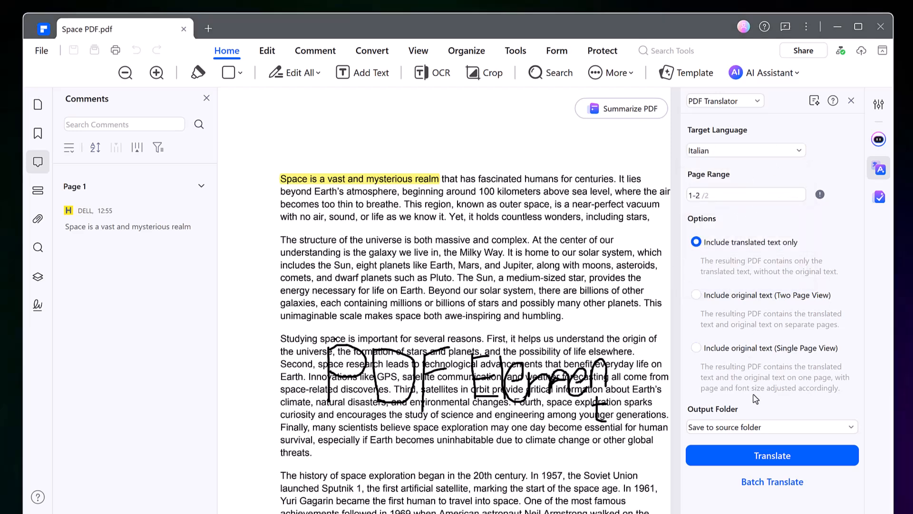
click(772, 455)
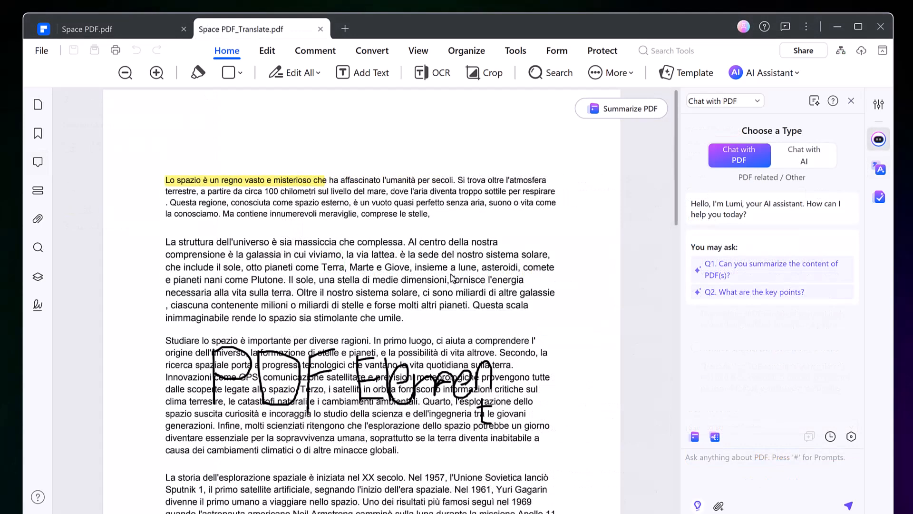
- Grammar-check the first Italian paragraph, then start a grammar check of the whole PDF
click(770, 72)
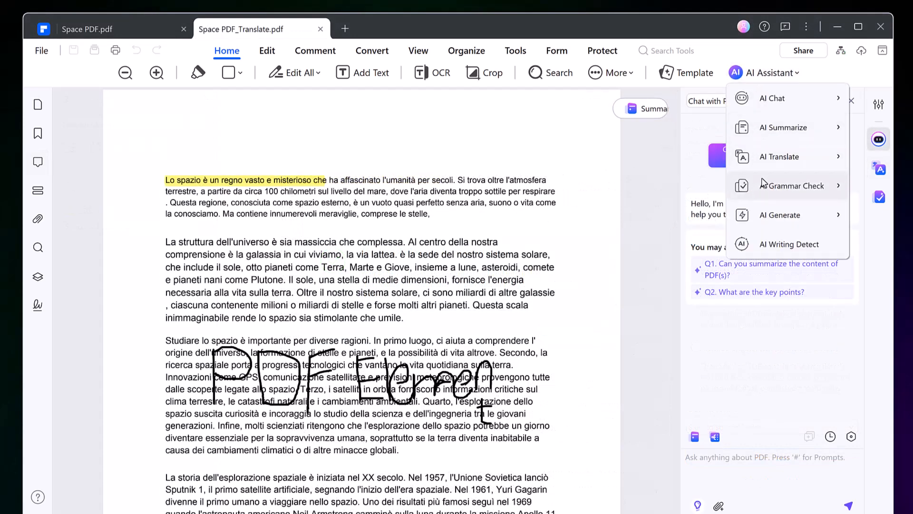
click(793, 185)
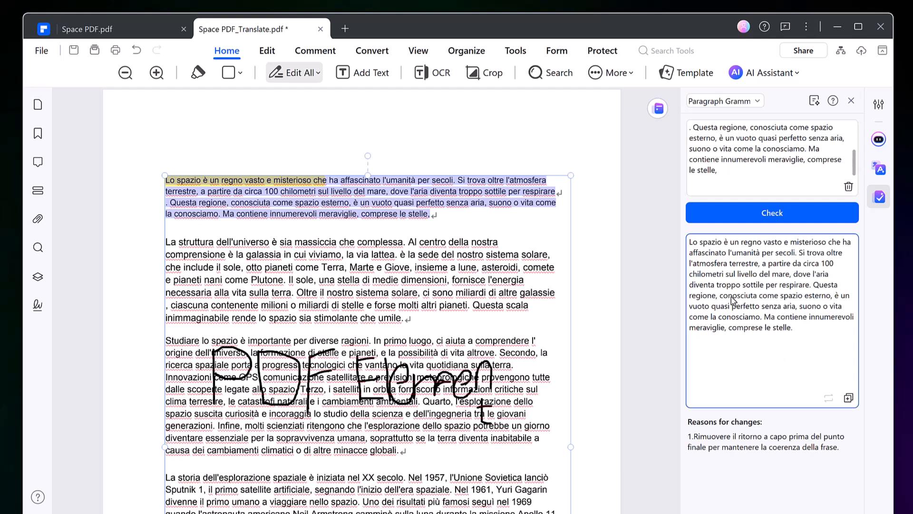
click(769, 73)
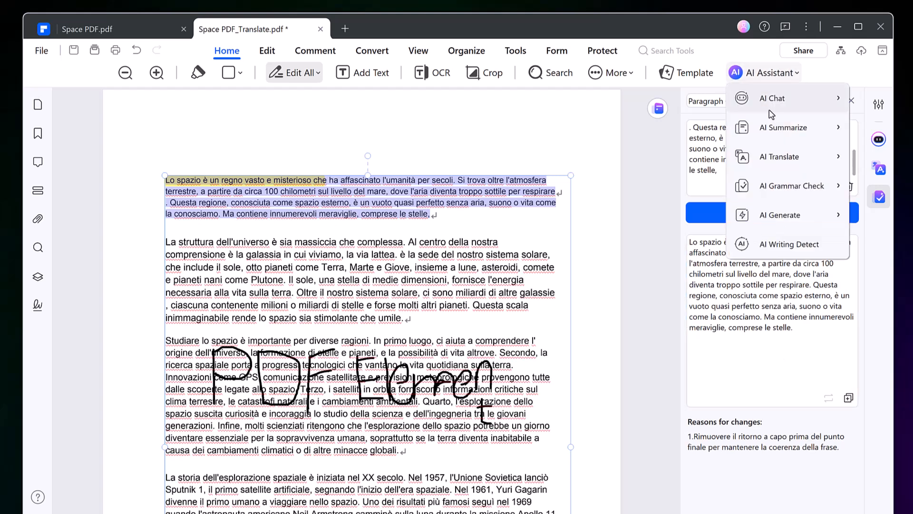
click(792, 185)
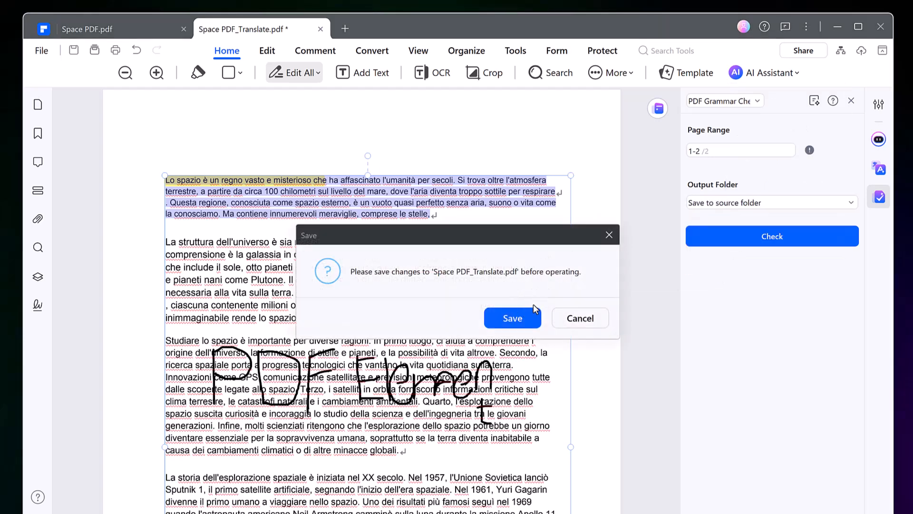
- Save Space PDF_Translate so the presentation generates in Presentory with the default-light theme
click(512, 318)
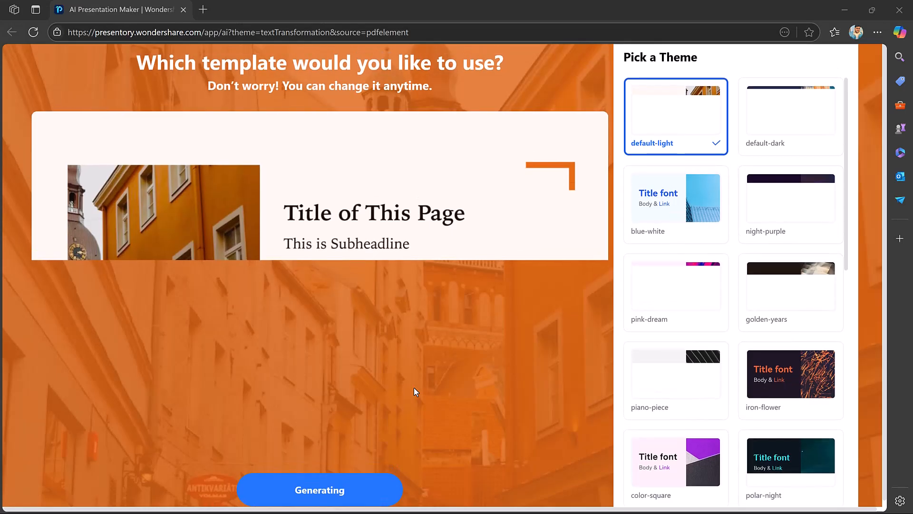
mouse_move(367, 489)
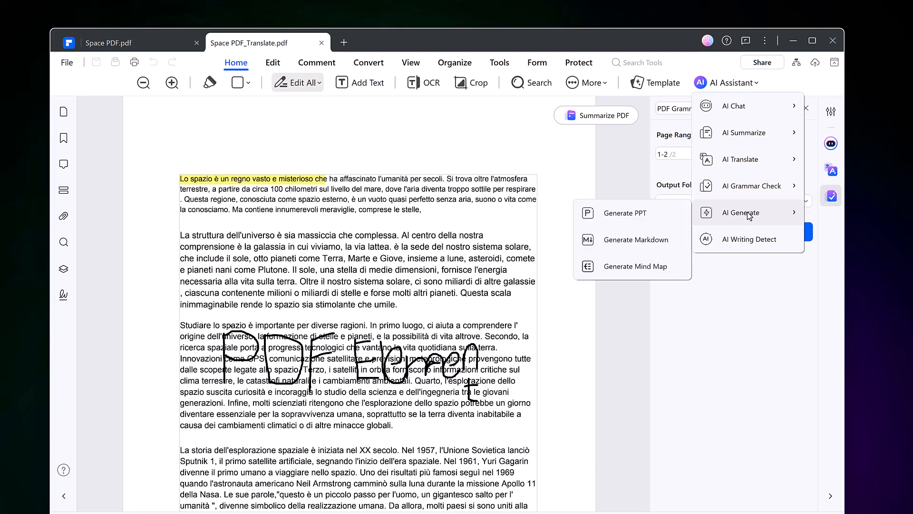
- Convert pages 1–2 of the translated PDF into Markdown saved to the source folder
click(635, 240)
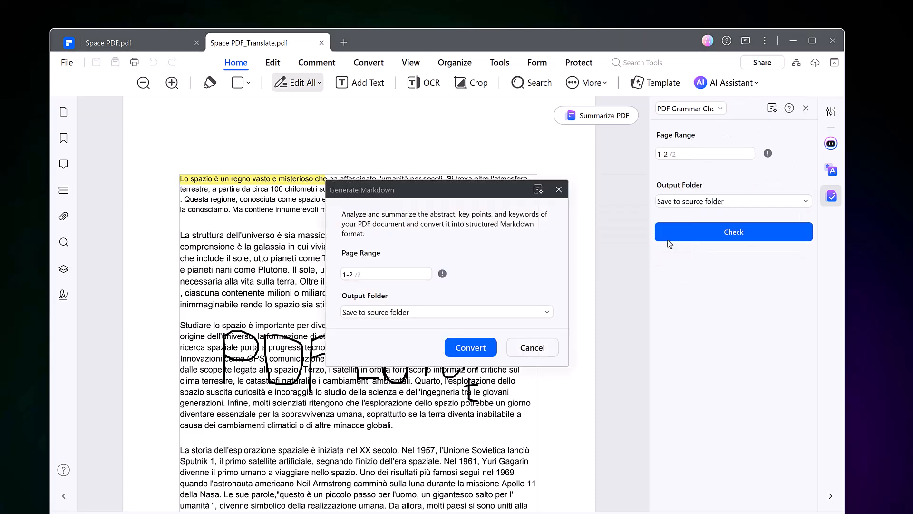
mouse_move(450, 232)
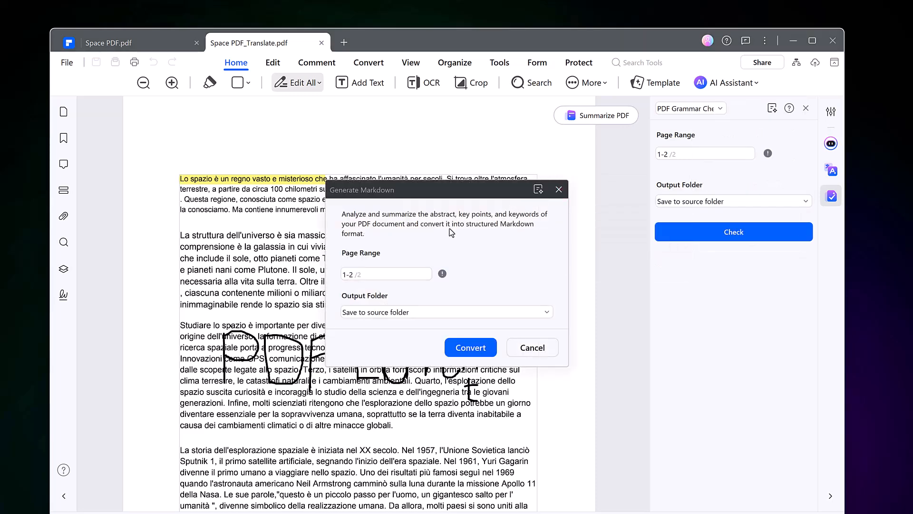
click(533, 347)
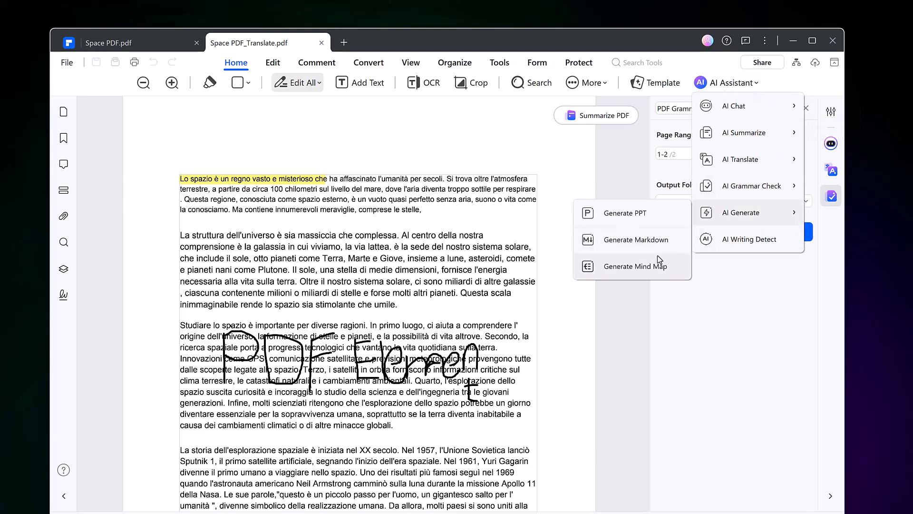
- Generate a mind map of the translated PDF and read its Italian outline through the Conclusione section
click(636, 266)
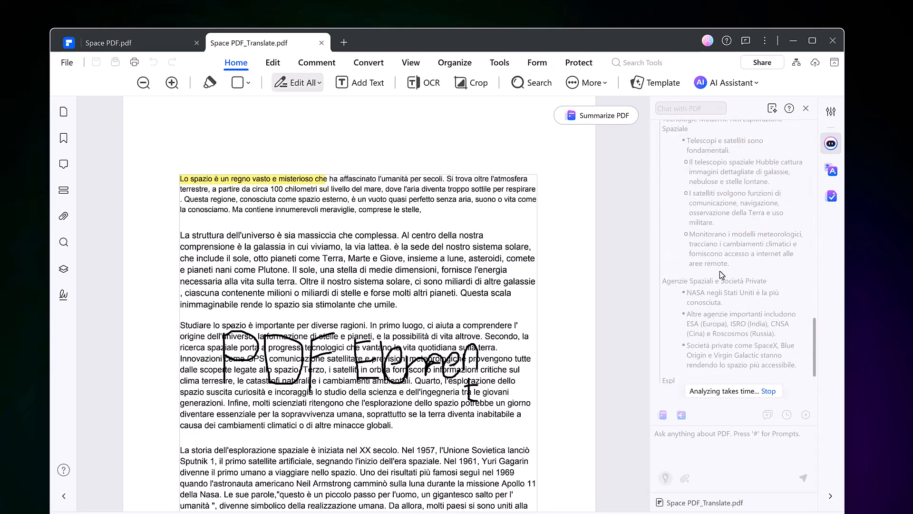
scroll(down, 3)
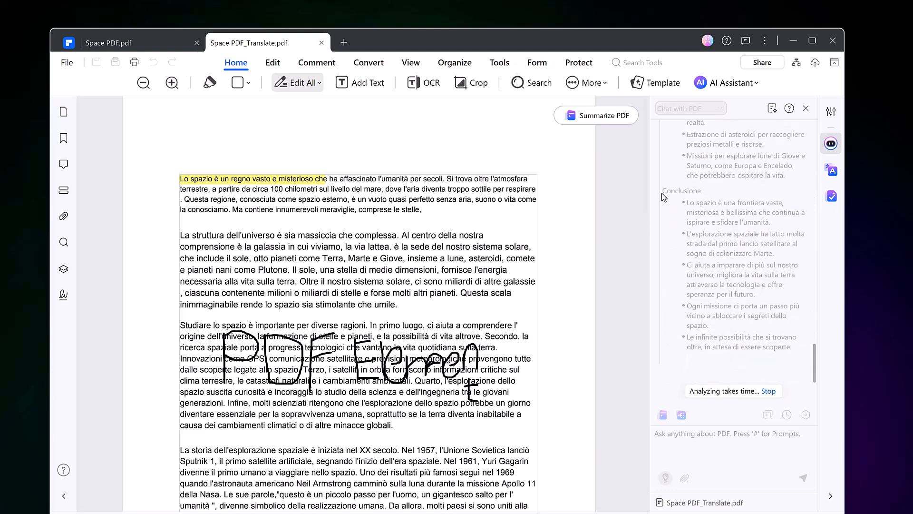
click(729, 82)
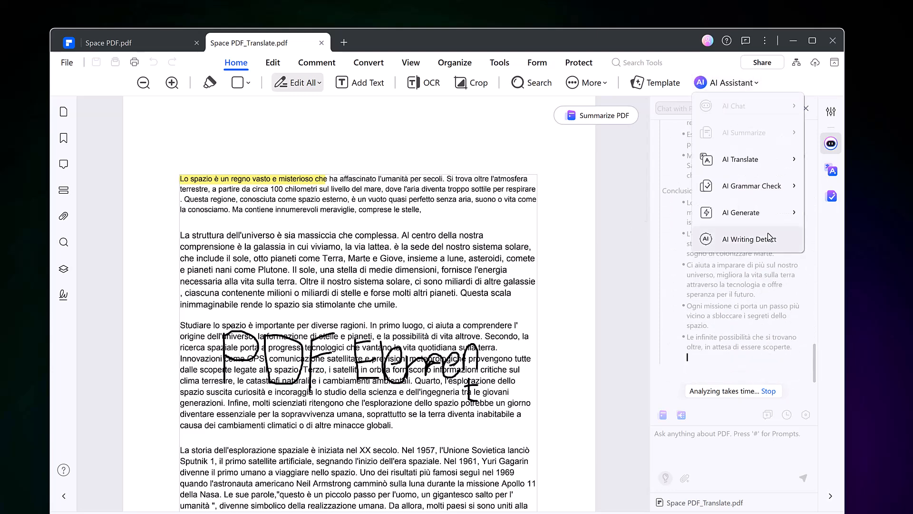
- Run AI Writing Detect on the translated file and dismiss the 'partially AI written' result
click(749, 239)
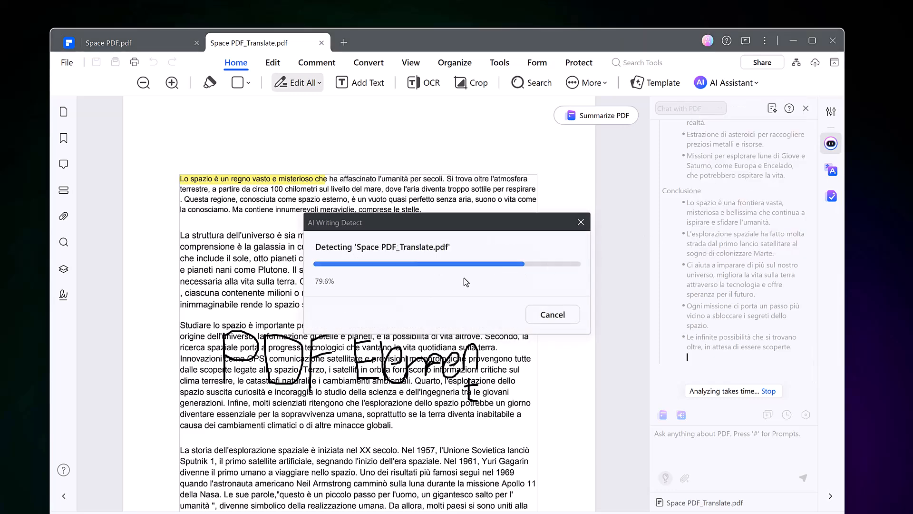
mouse_move(497, 287)
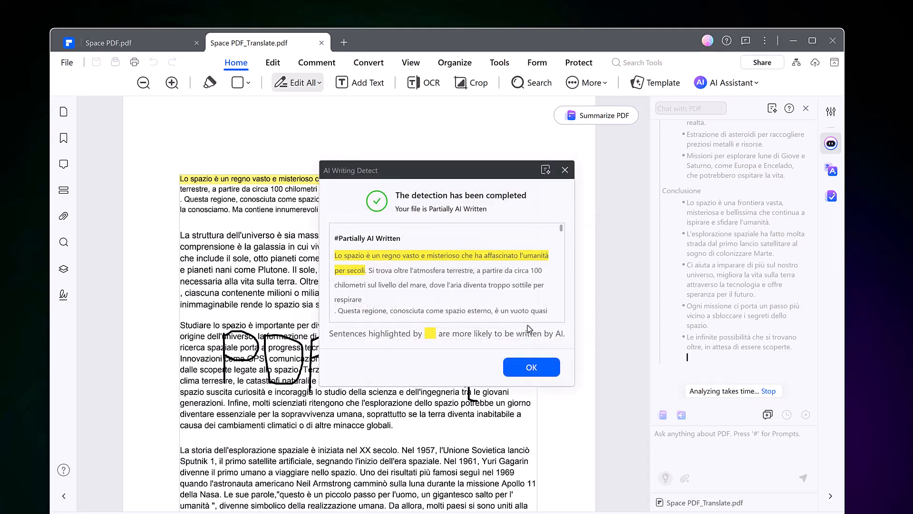
click(531, 367)
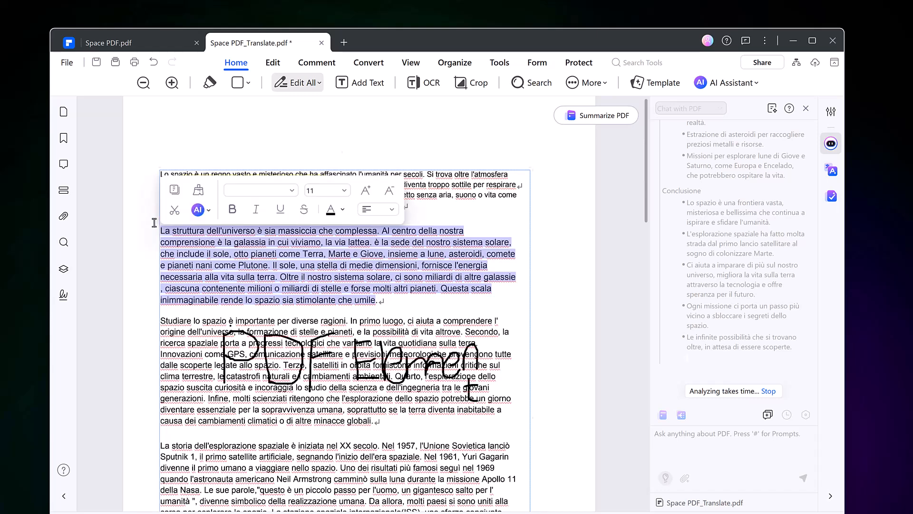
click(198, 209)
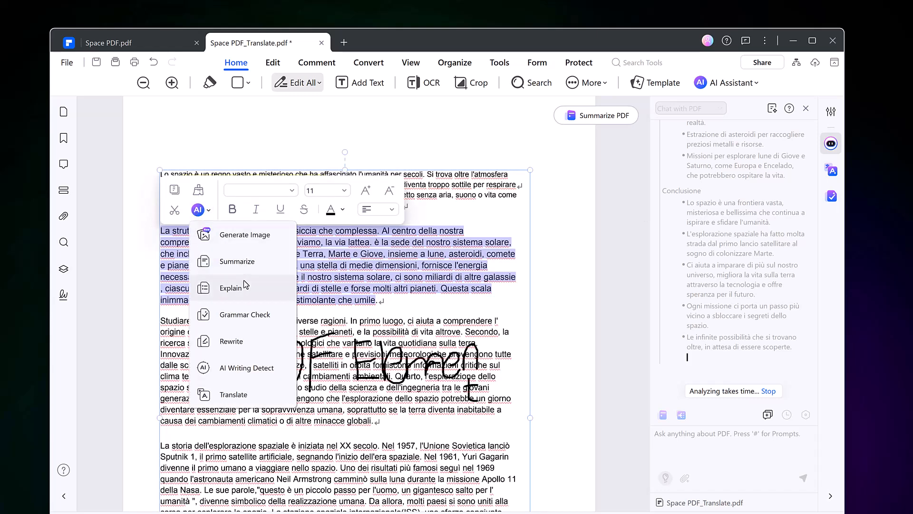
click(230, 287)
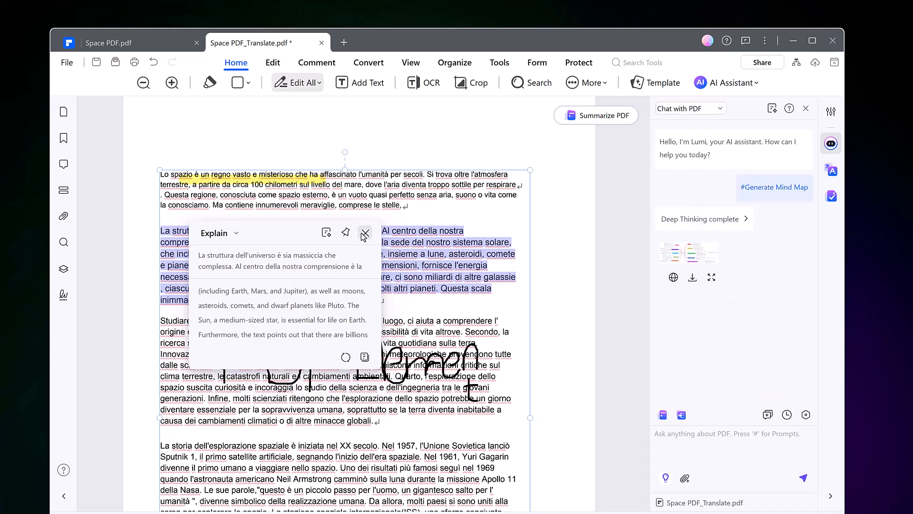
click(366, 233)
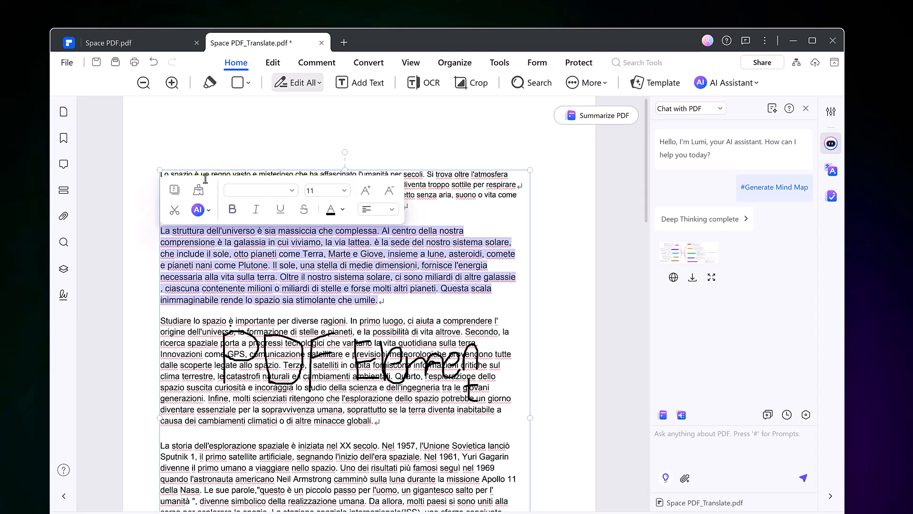
- Get an AI rewrite in Italian of the second paragraph on the universe's structure
click(197, 209)
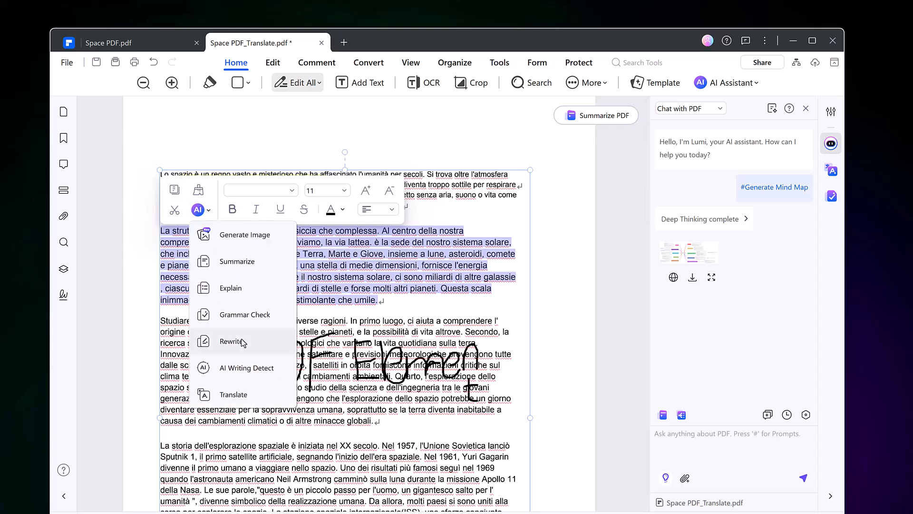
click(230, 341)
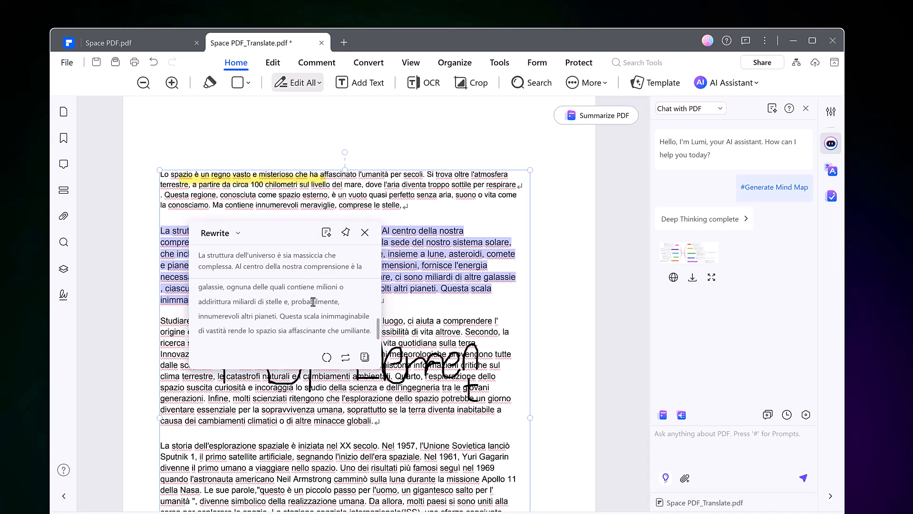
mouse_move(377, 275)
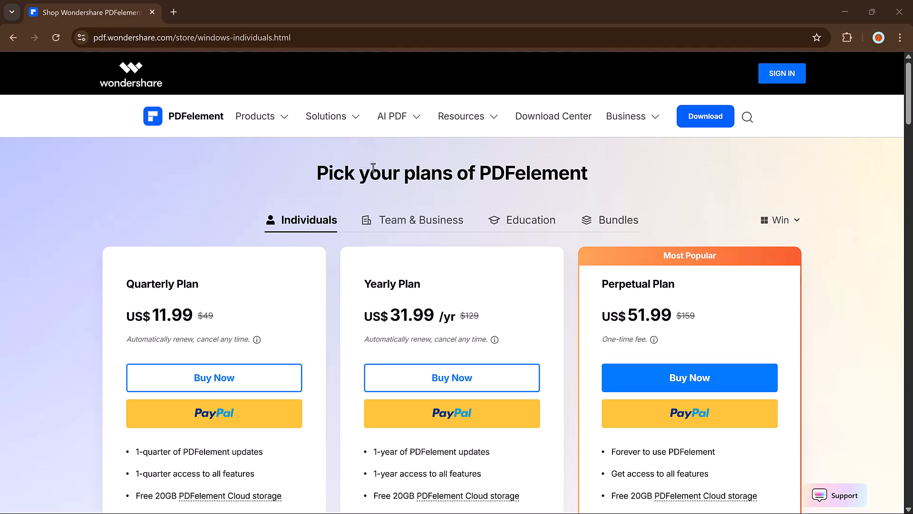
scroll(down, 3)
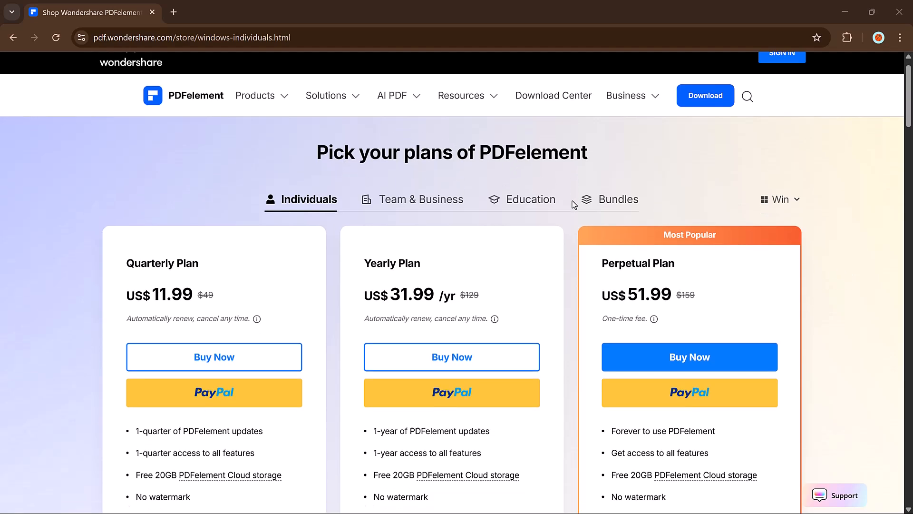
scroll(down, 3)
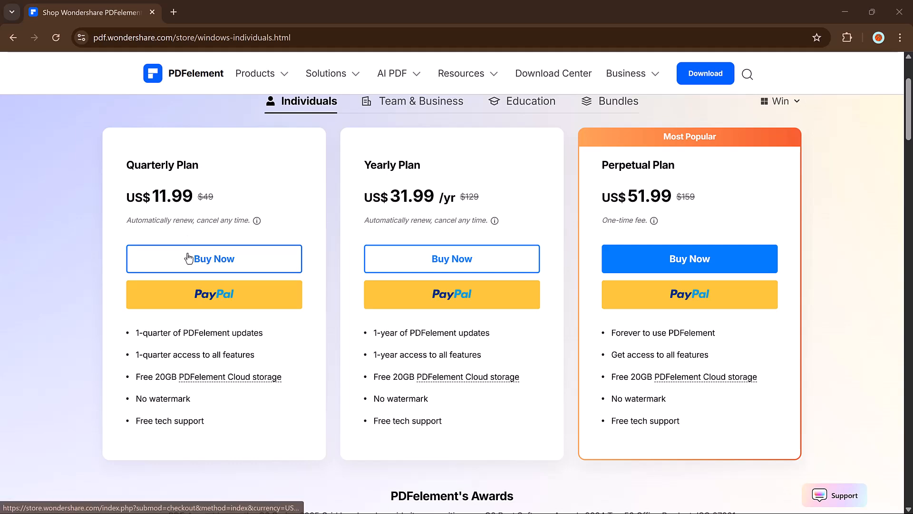
mouse_move(203, 310)
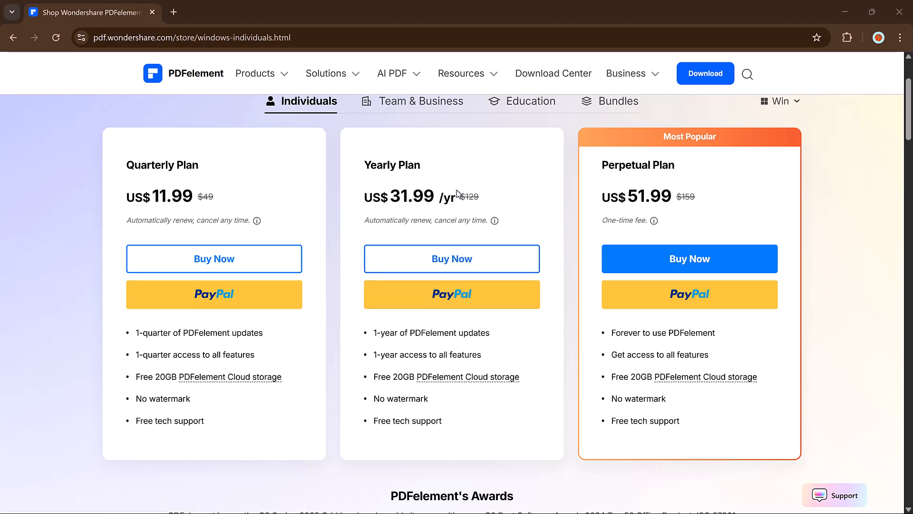
scroll(down, 3)
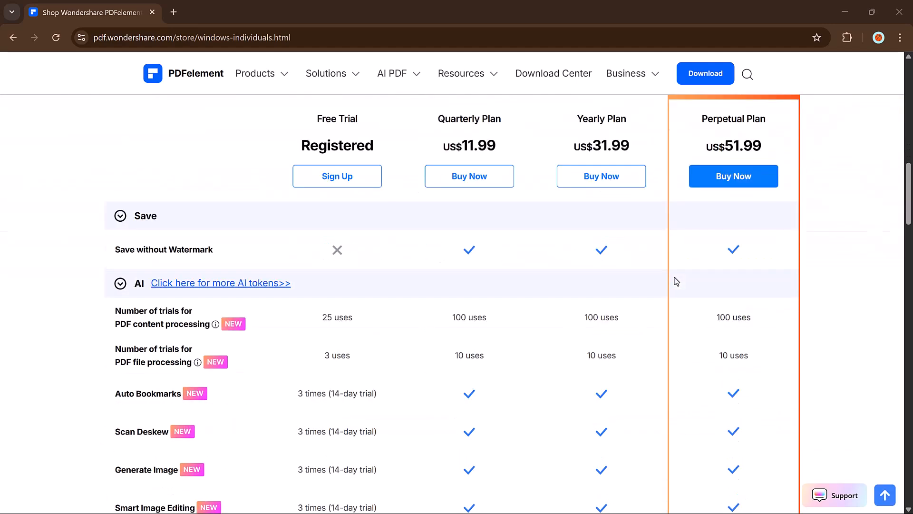
scroll(down, 3)
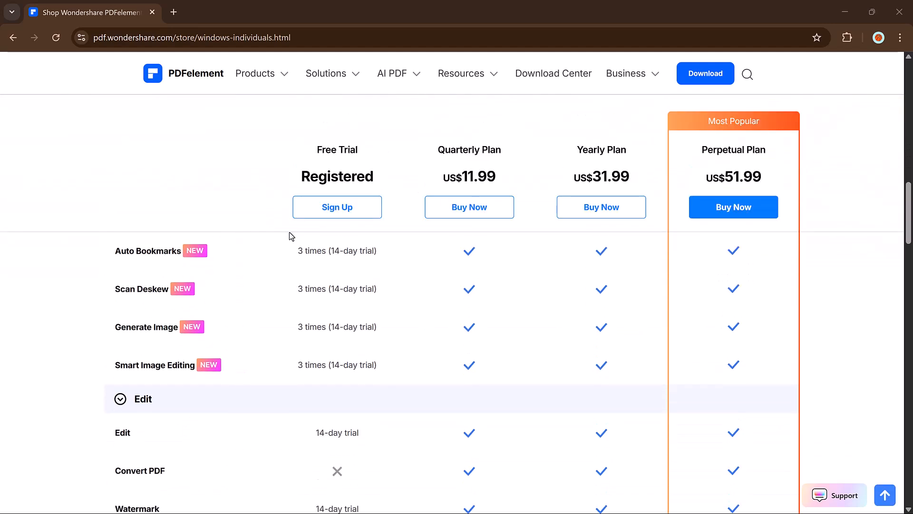
mouse_move(560, 267)
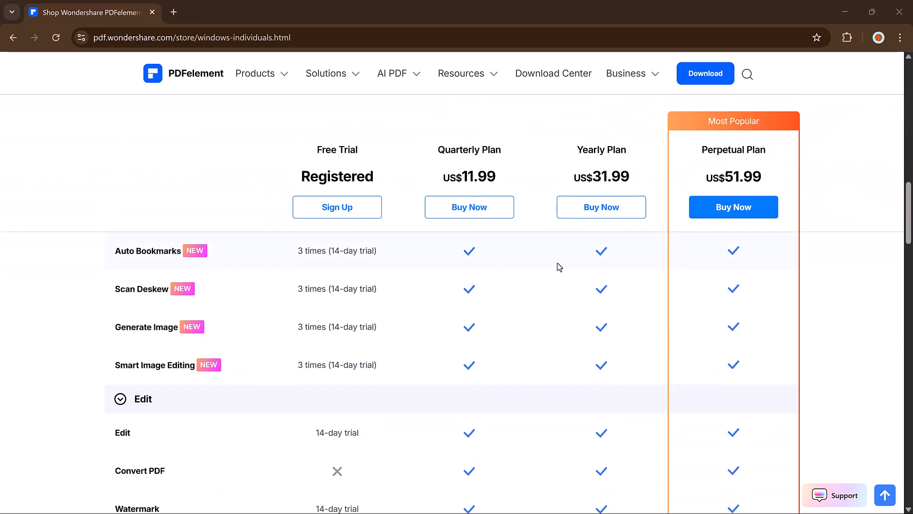
mouse_move(264, 361)
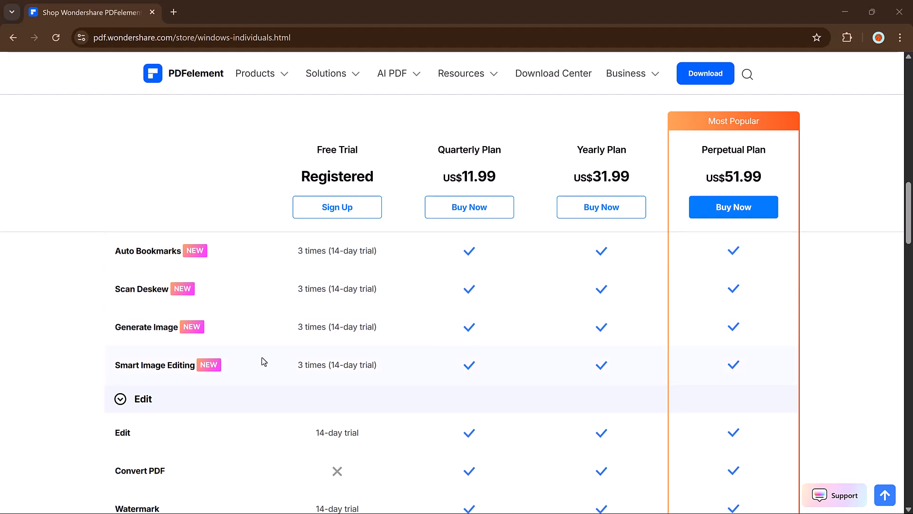
scroll(down, 3)
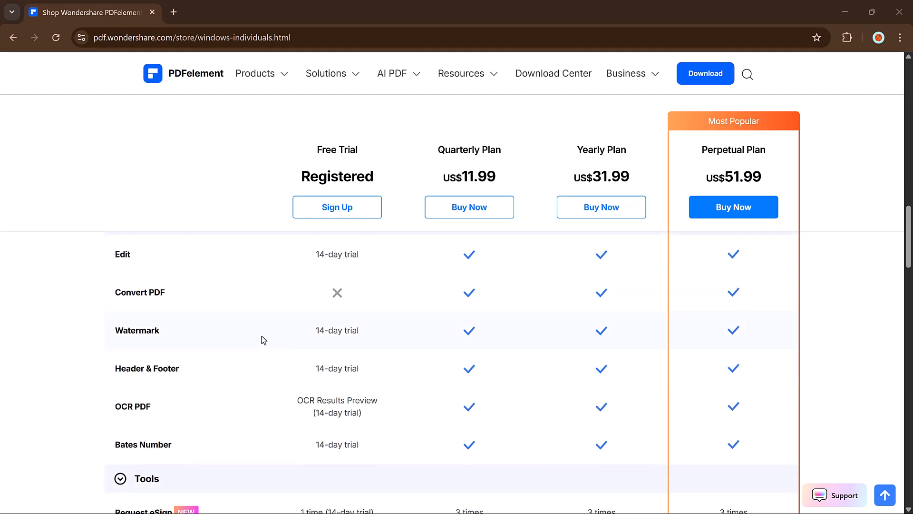
mouse_move(491, 384)
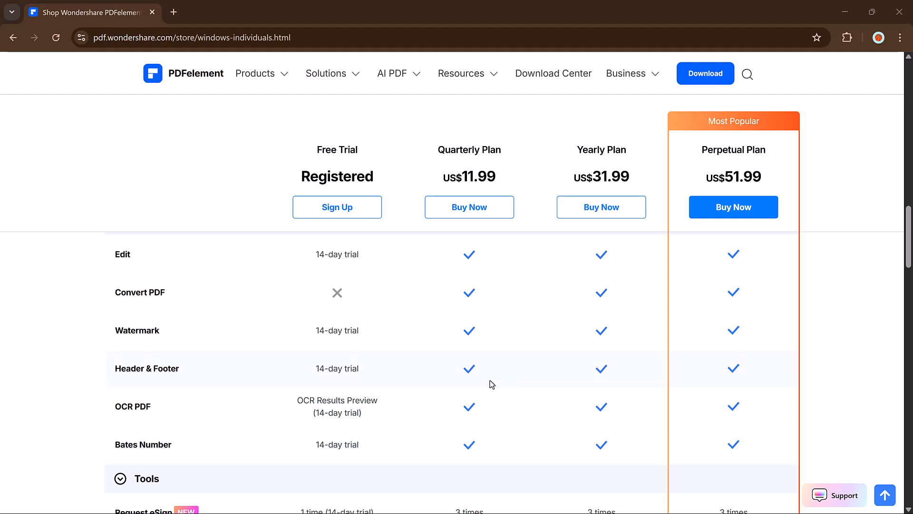
scroll(down, 3)
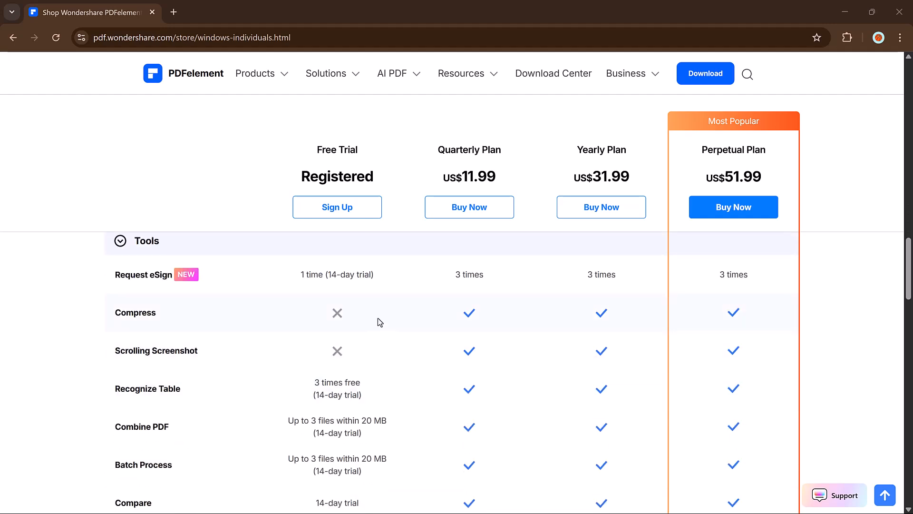